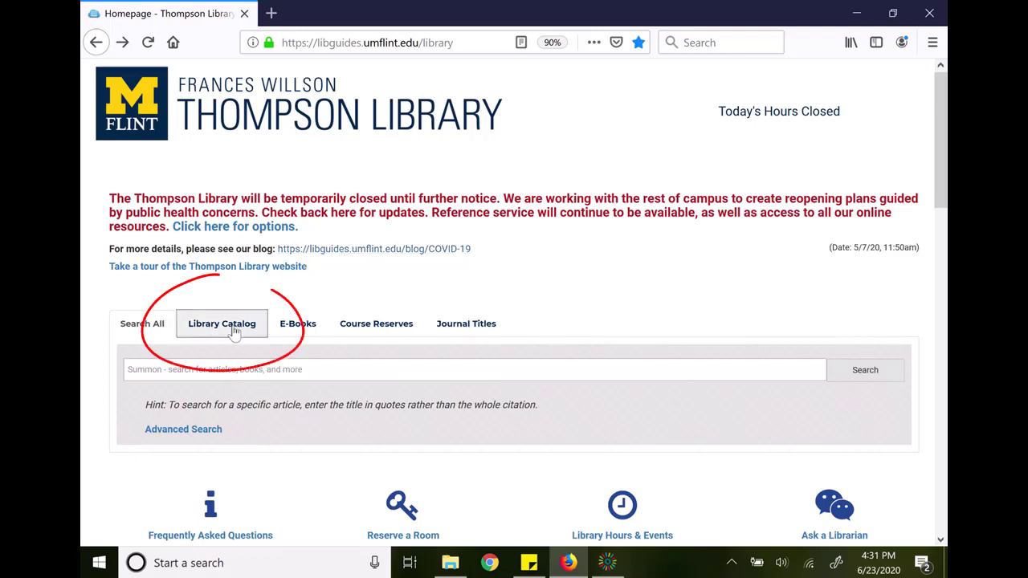
# Switch to the Library Catalog search and go to its Advanced Search page
pyautogui.click(221, 325)
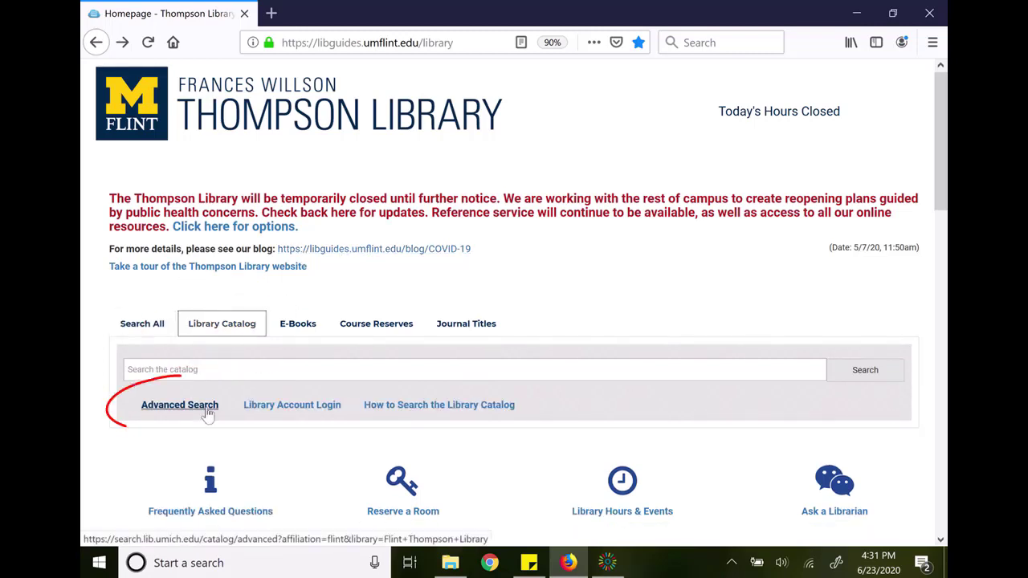
pyautogui.click(180, 405)
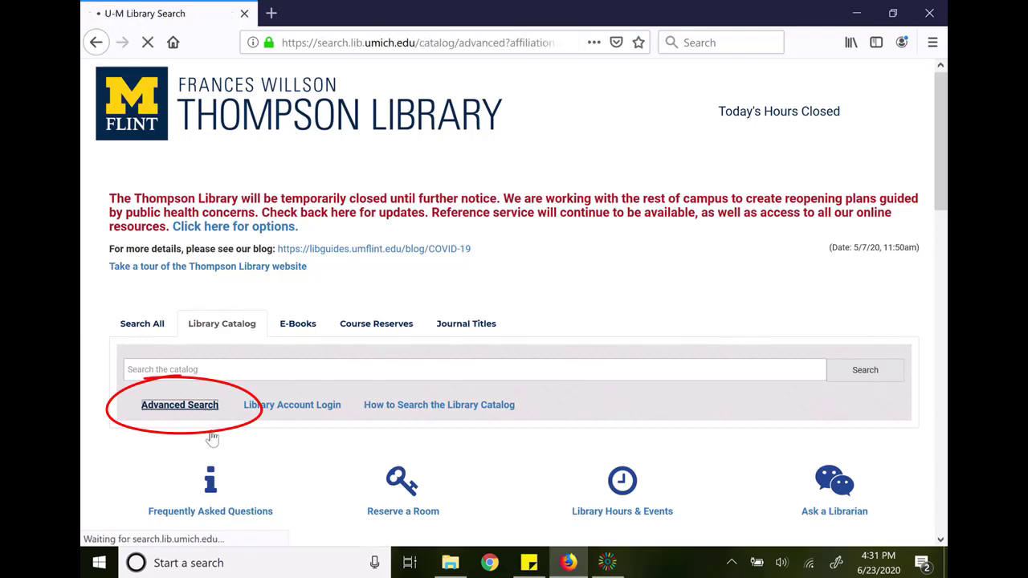
pyautogui.click(180, 405)
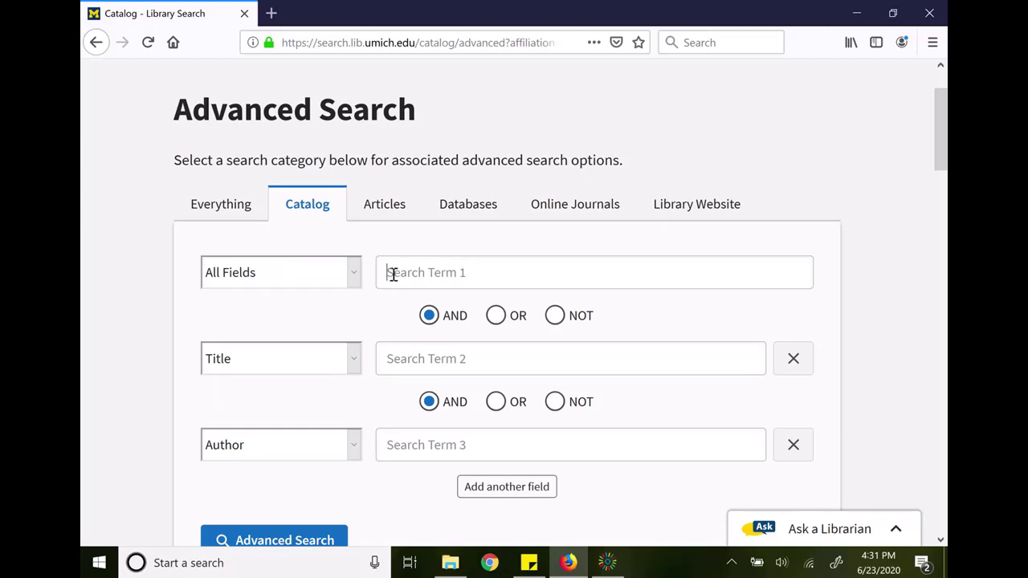
# Search for "newbery medal" published after 2000, limited to the Children's Literature collection
pyautogui.write('"newbery medal')
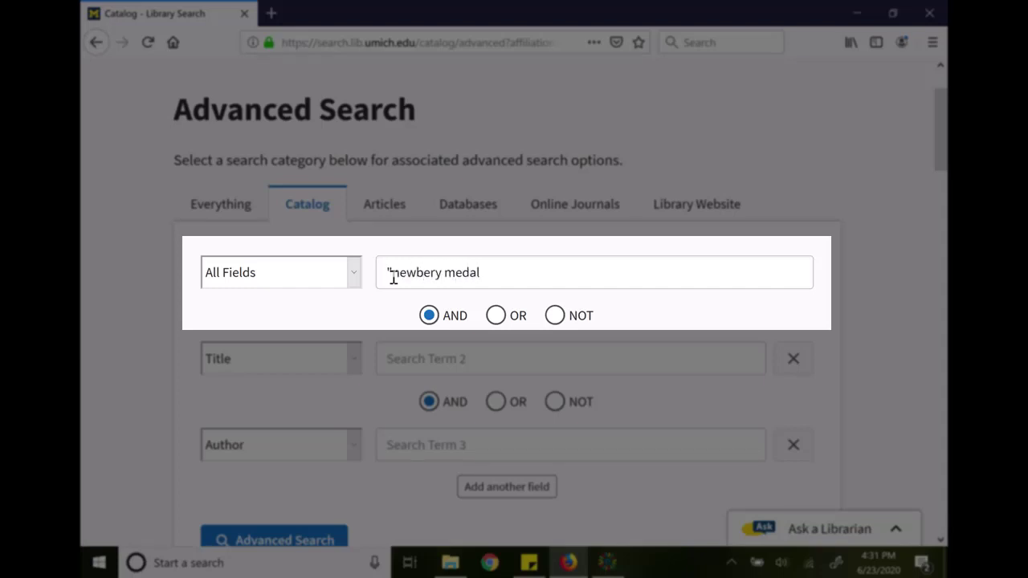
pyautogui.scroll(-3)
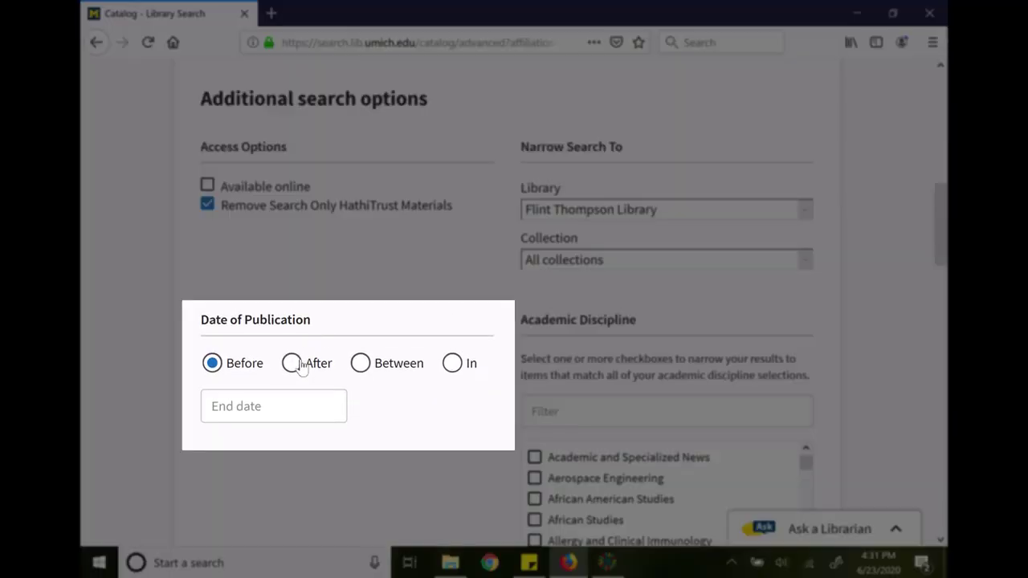
pyautogui.click(292, 363)
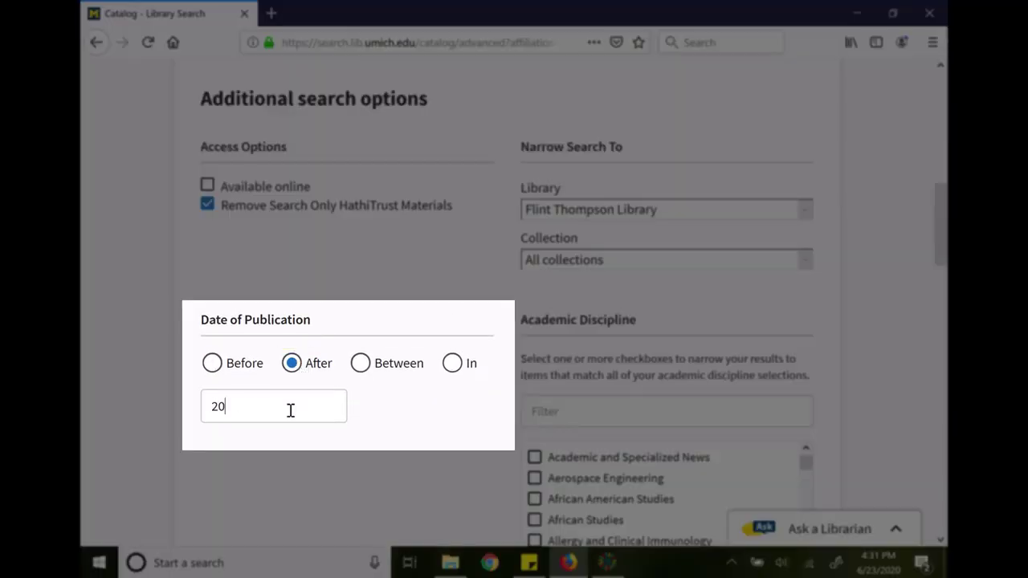
pyautogui.write('00')
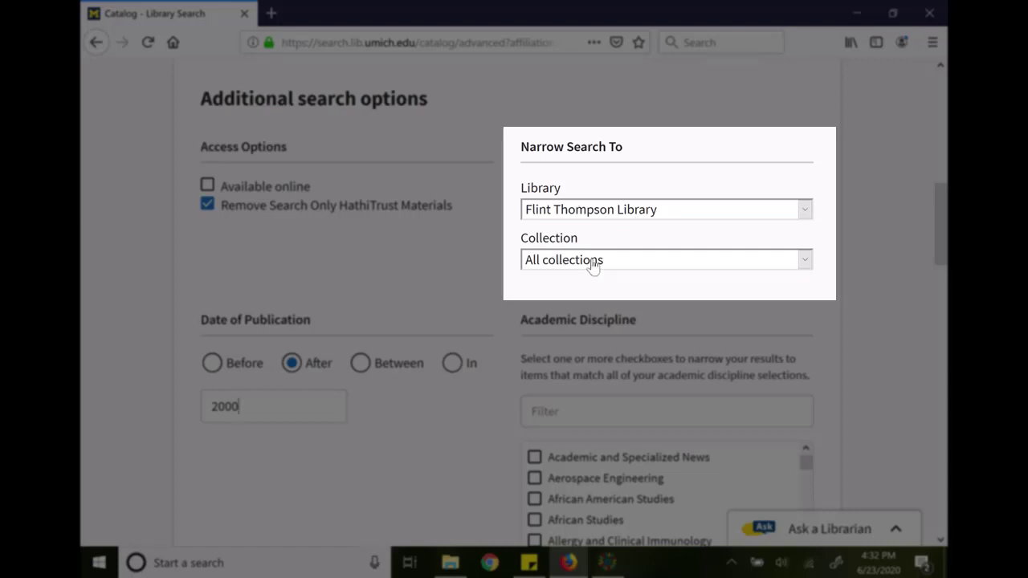
pyautogui.moveTo(588, 228)
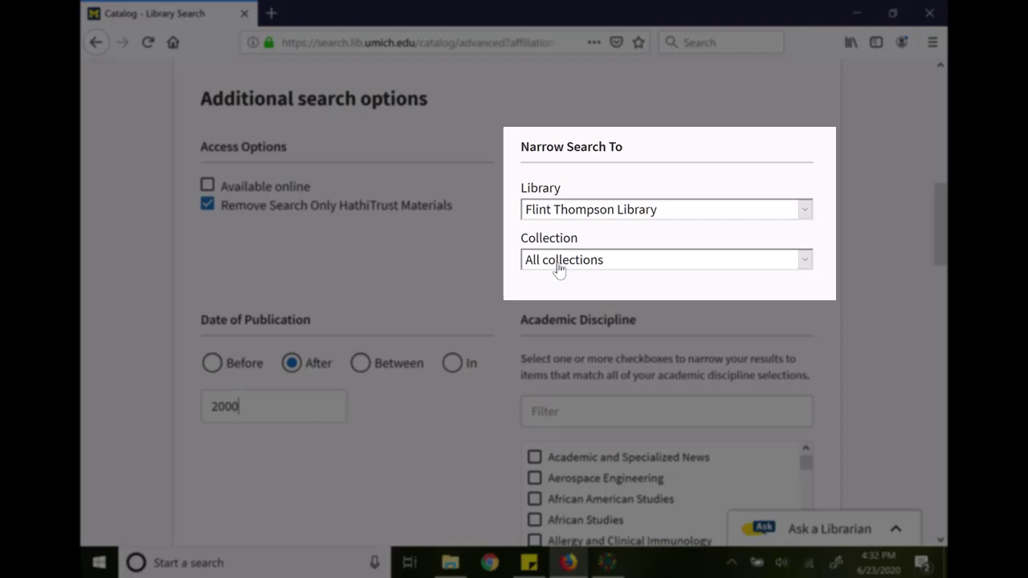
pyautogui.click(665, 260)
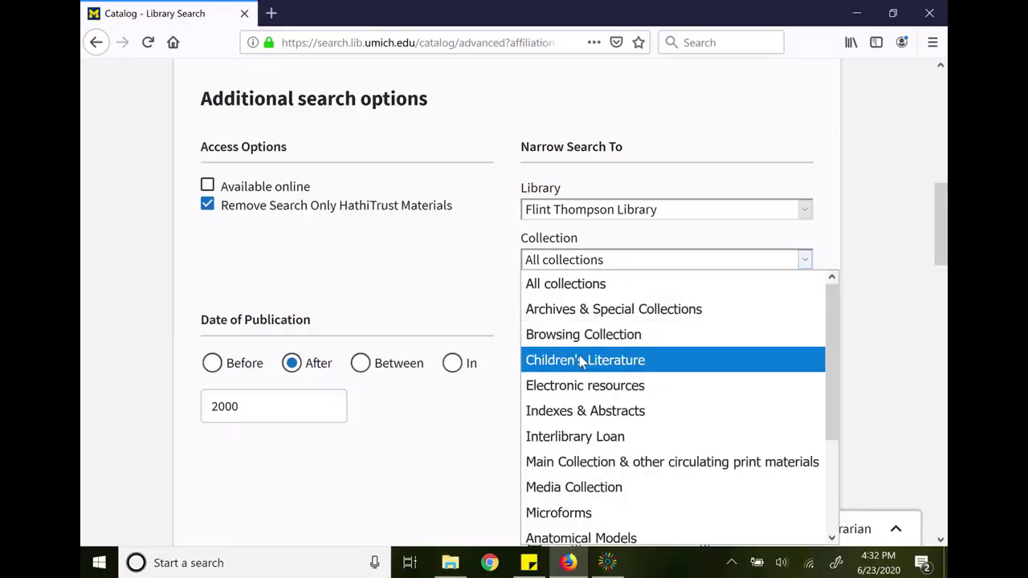
pyautogui.moveTo(584, 366)
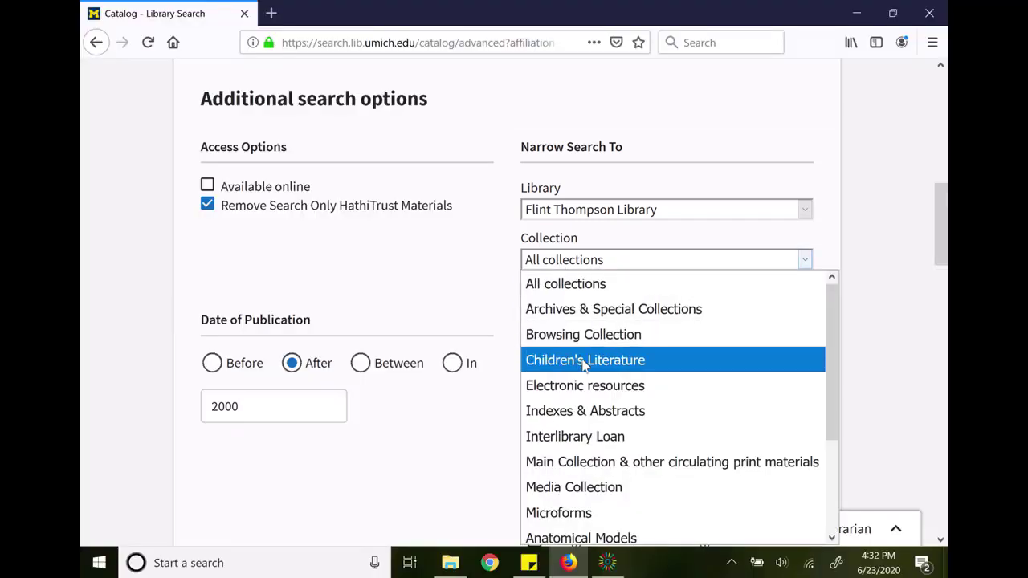
pyautogui.click(584, 360)
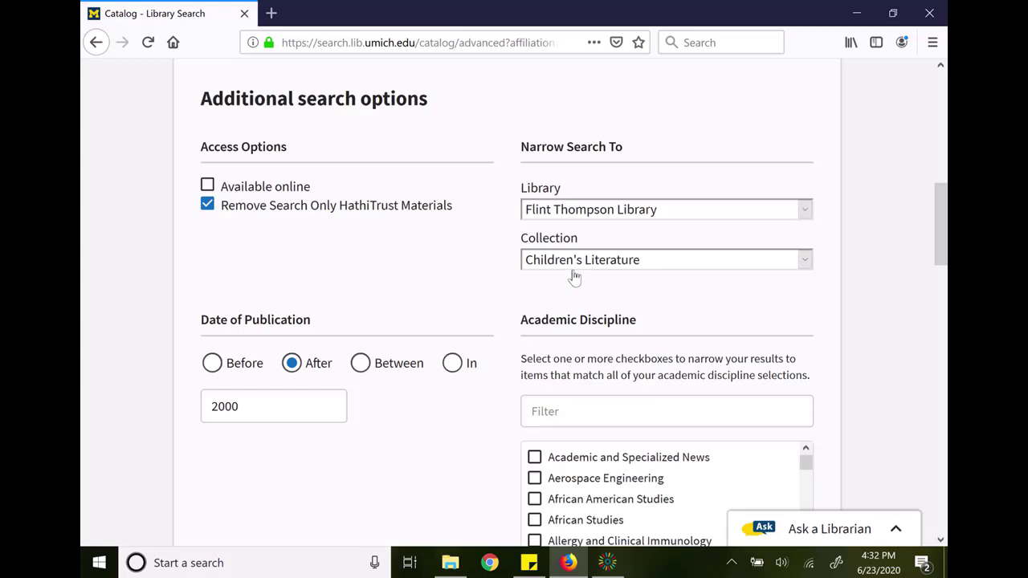
pyautogui.moveTo(530, 283)
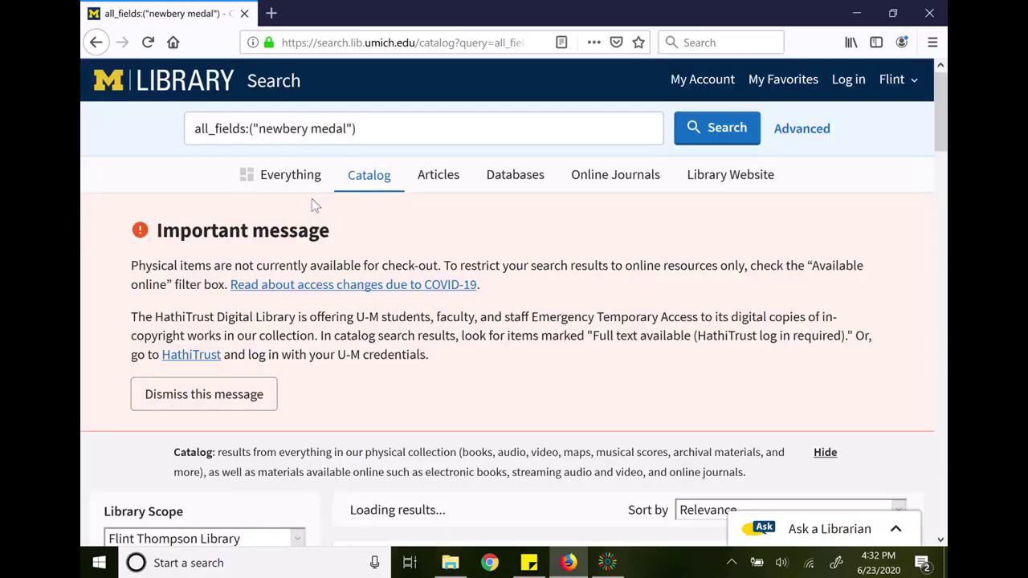
# View the record for A single shard / Linda Sue Park, then return to Advanced Search
pyautogui.click(202, 393)
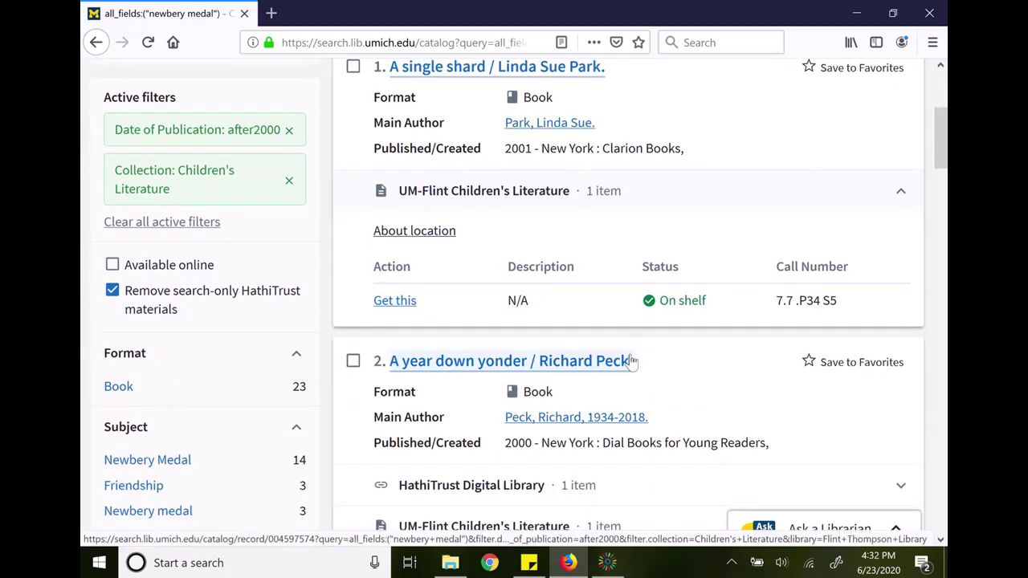
pyautogui.scroll(3)
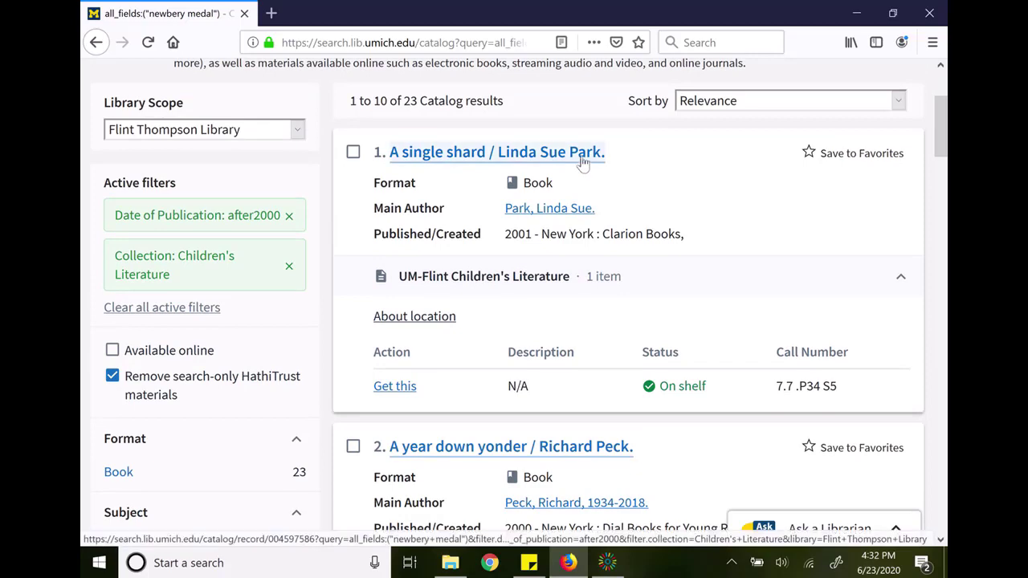
pyautogui.click(494, 151)
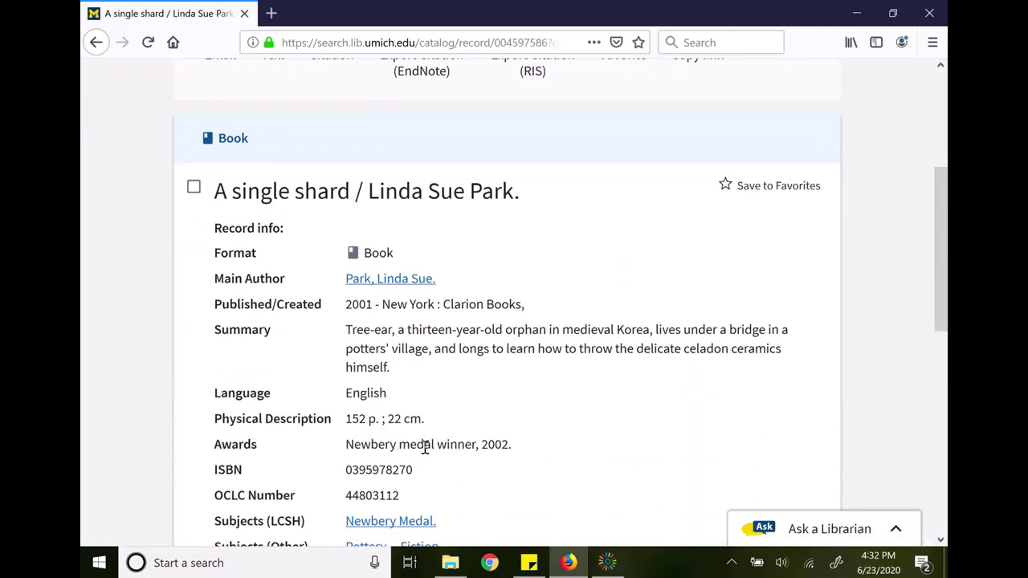
pyautogui.scroll(-3)
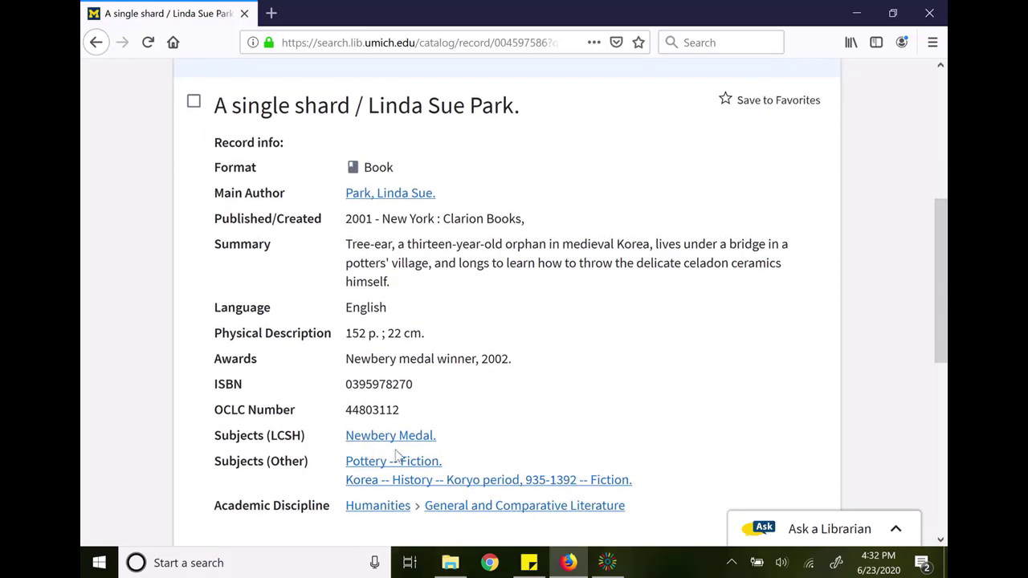
pyautogui.moveTo(448, 432)
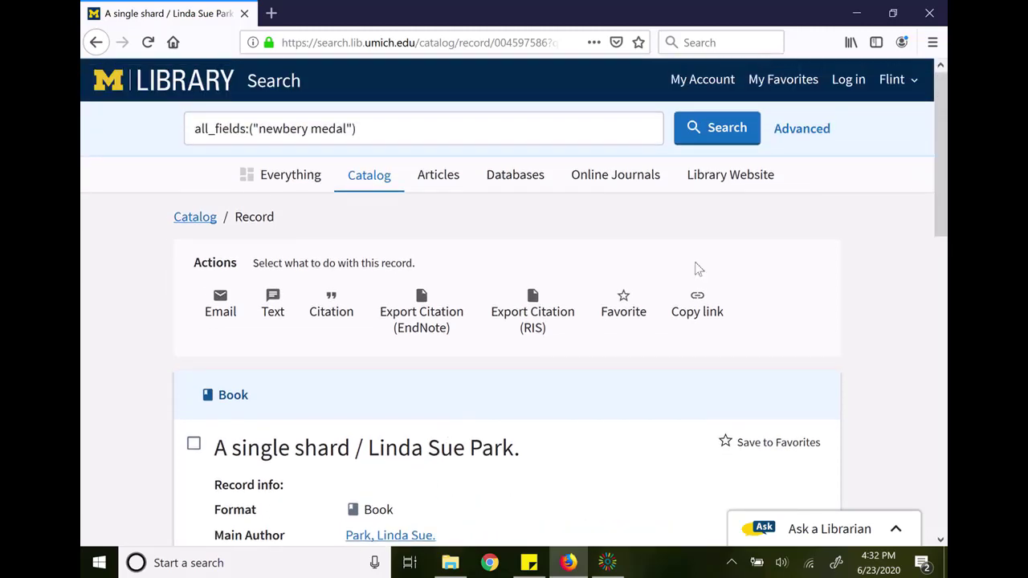
pyautogui.click(801, 128)
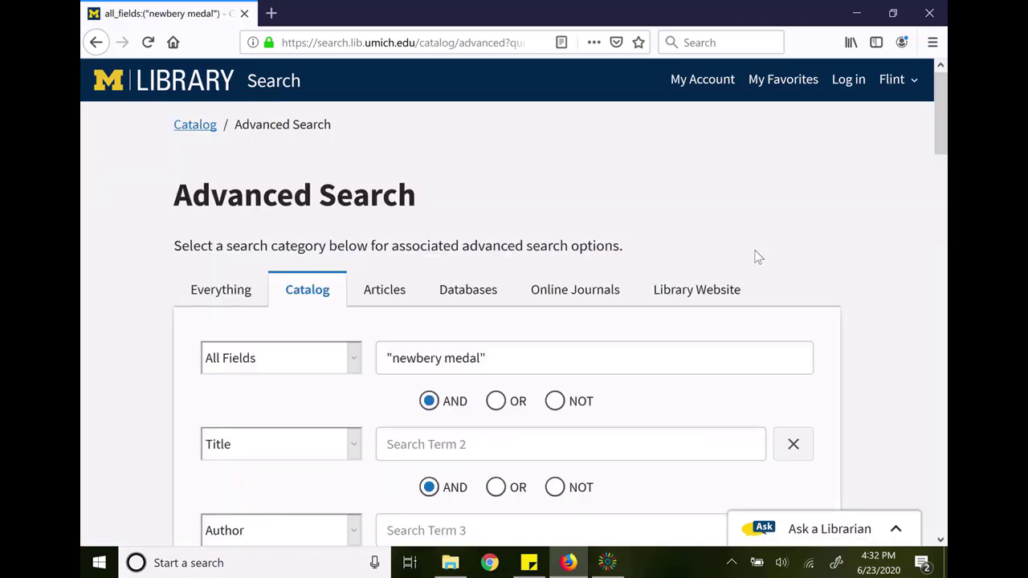
# Limit the search to All libraries with the Hatcher Graduate location
pyautogui.scroll(-3)
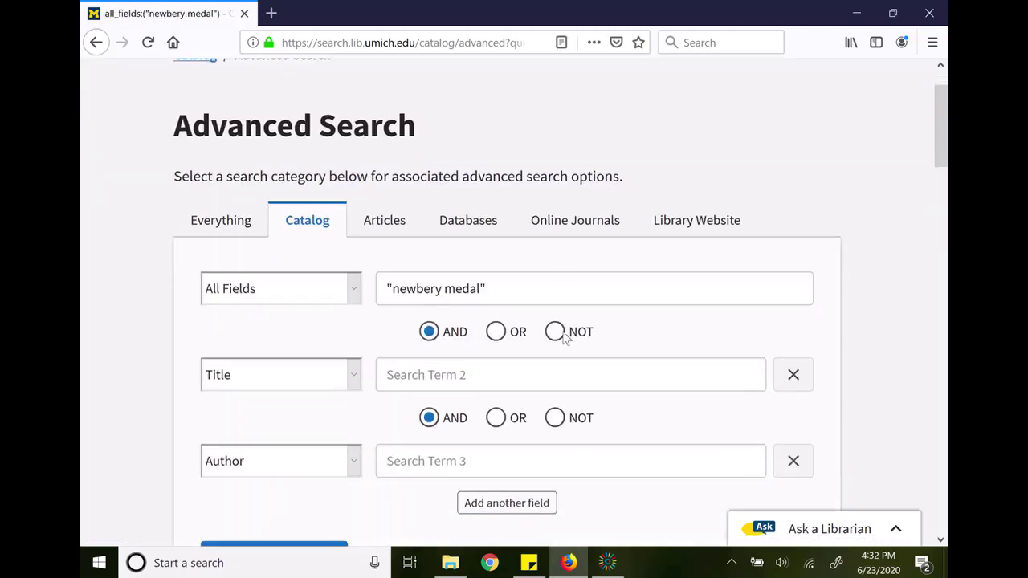
pyautogui.scroll(-3)
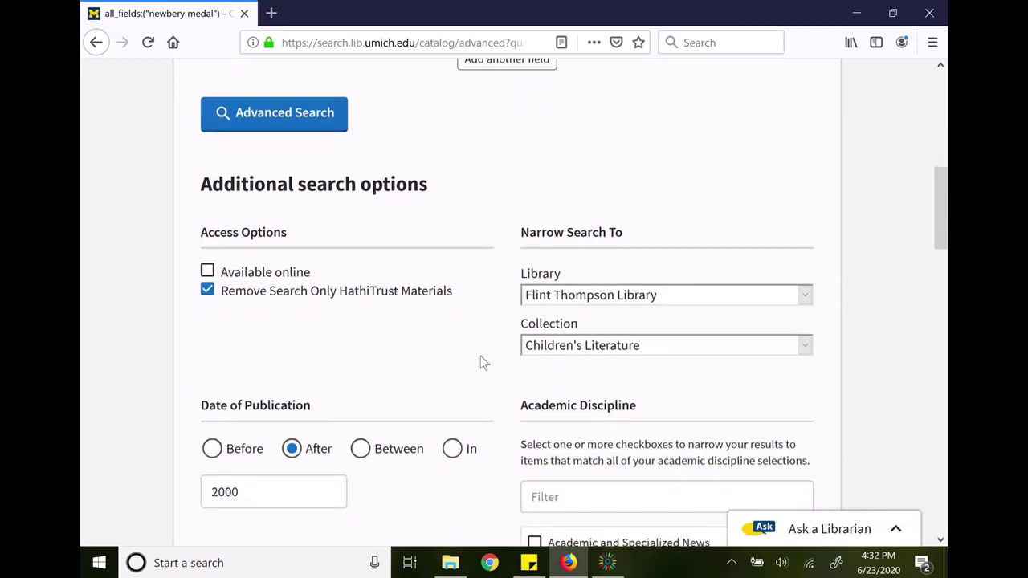
pyautogui.click(665, 296)
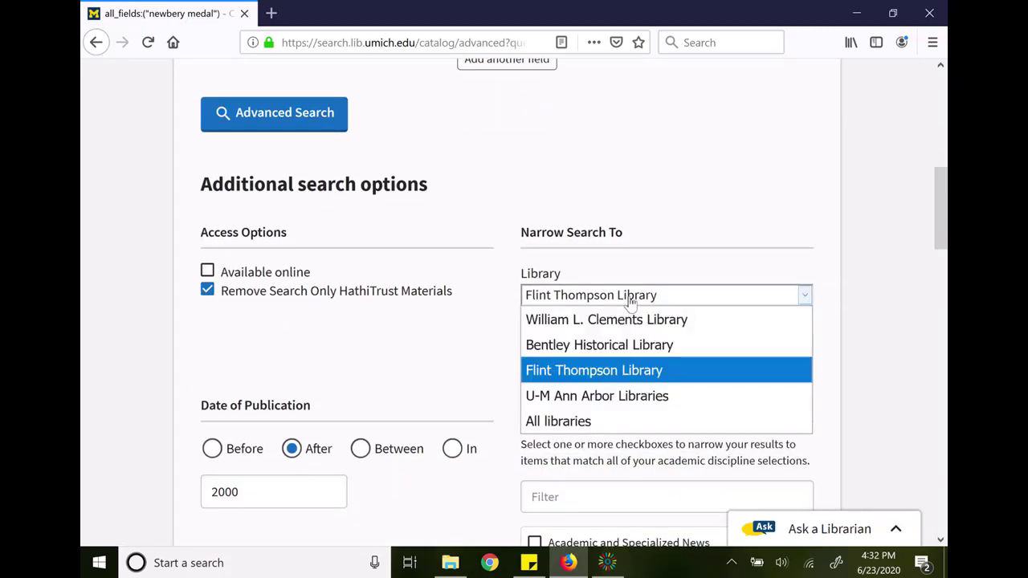
pyautogui.moveTo(597, 395)
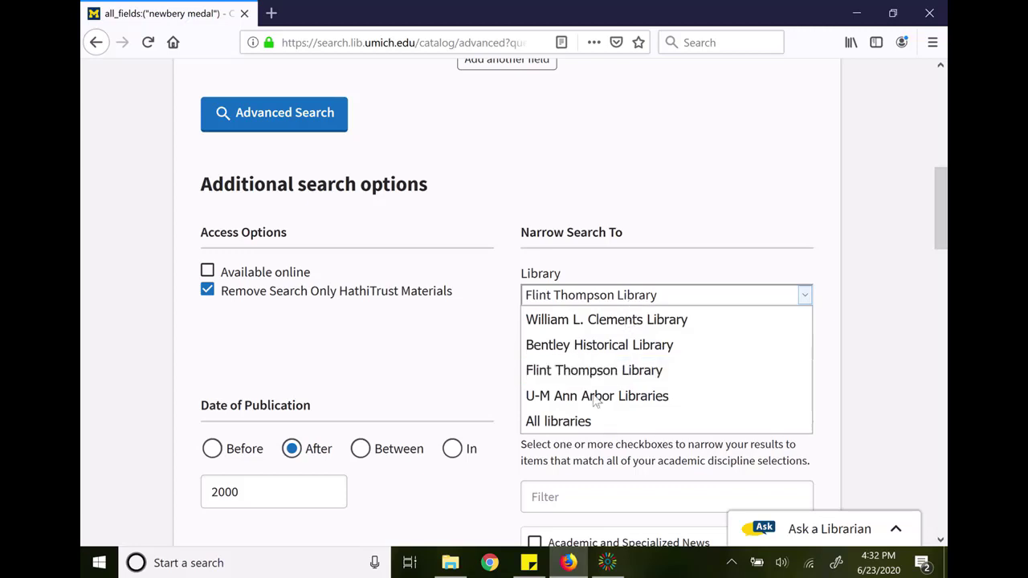
pyautogui.click(557, 421)
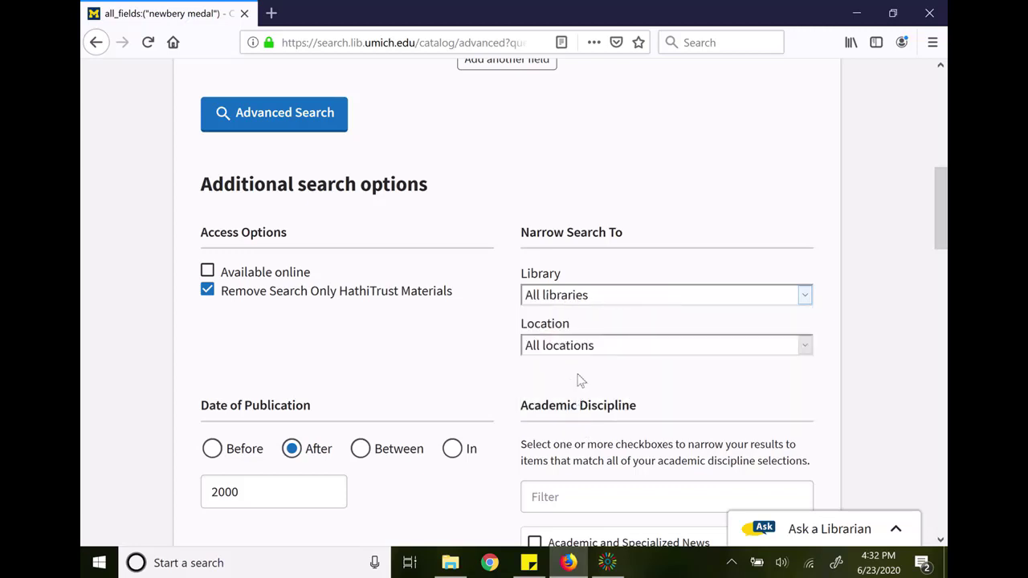
pyautogui.click(665, 345)
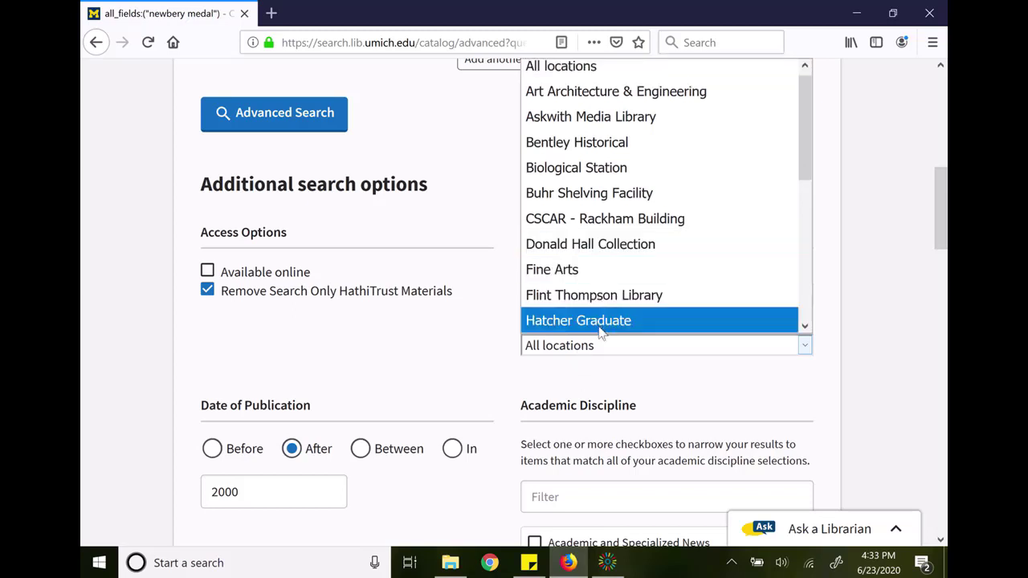
pyautogui.click(579, 319)
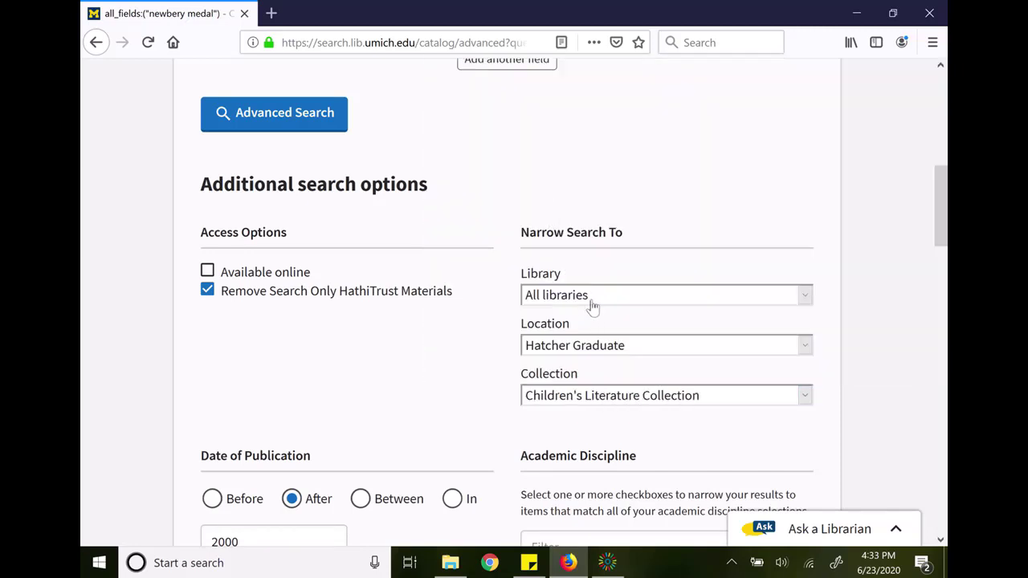
pyautogui.moveTo(607, 353)
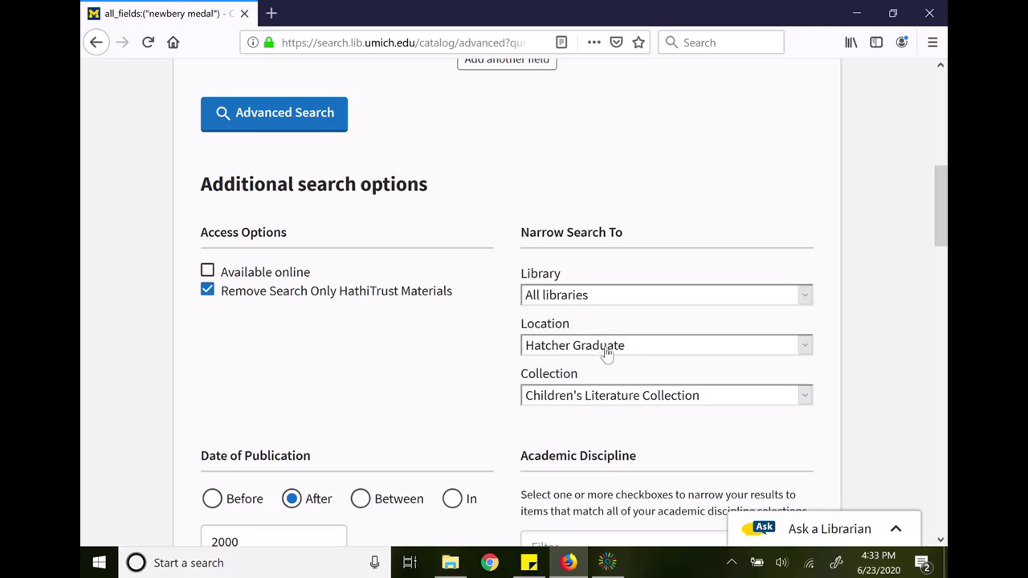
pyautogui.moveTo(612, 404)
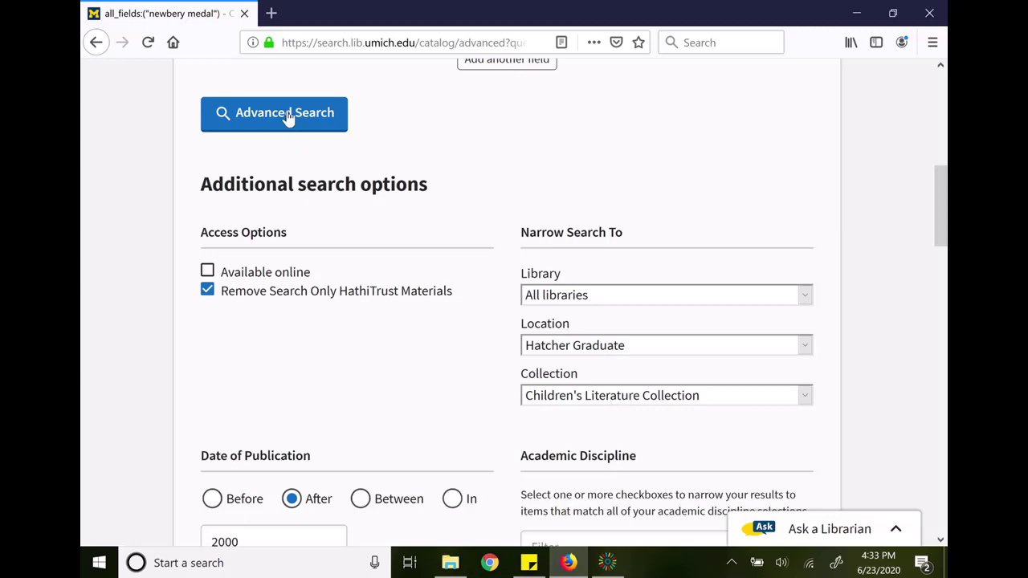
# Run the filtered search and dismiss the access message to see the 18 results
pyautogui.click(273, 112)
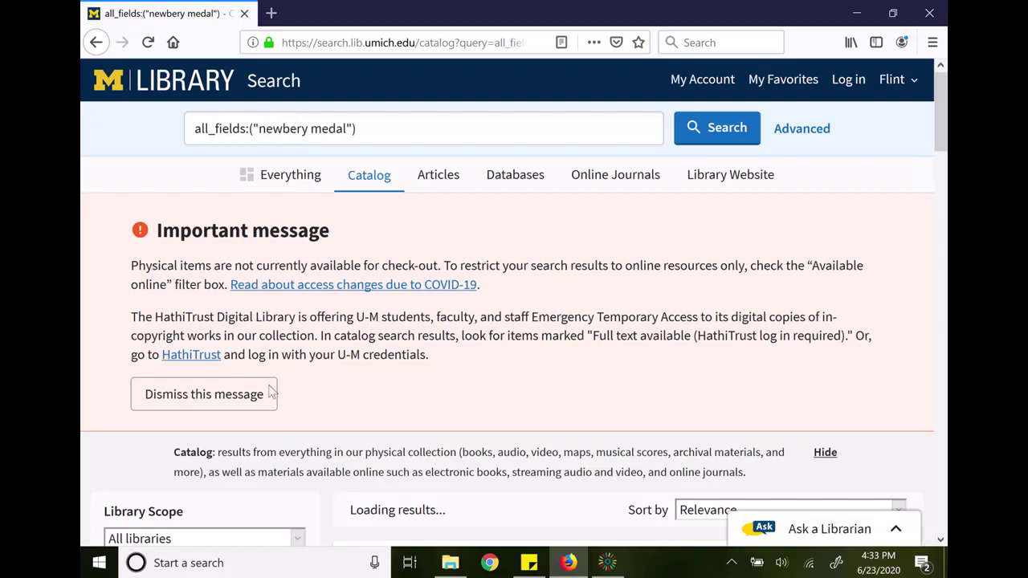
pyautogui.click(202, 393)
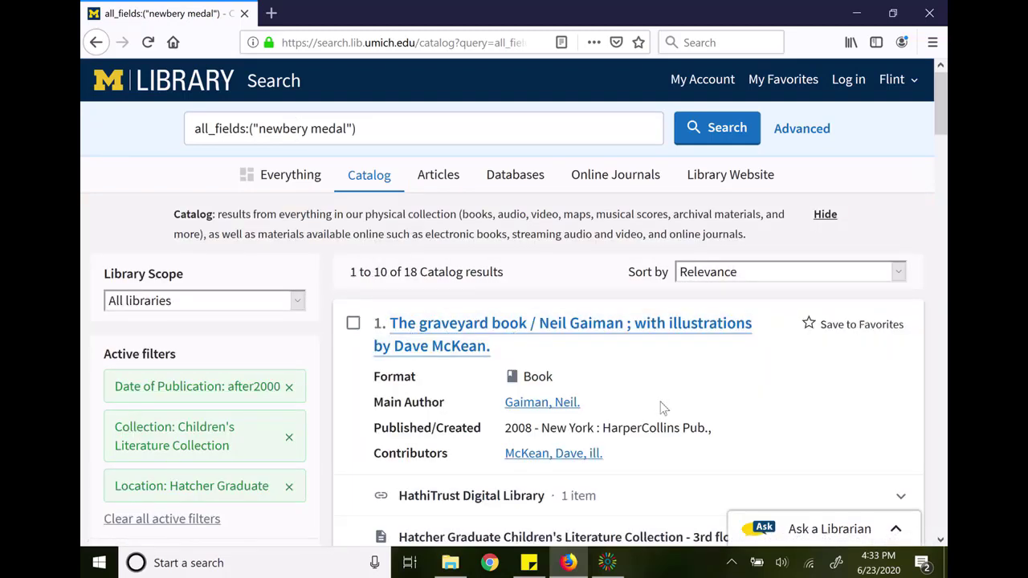
pyautogui.scroll(-3)
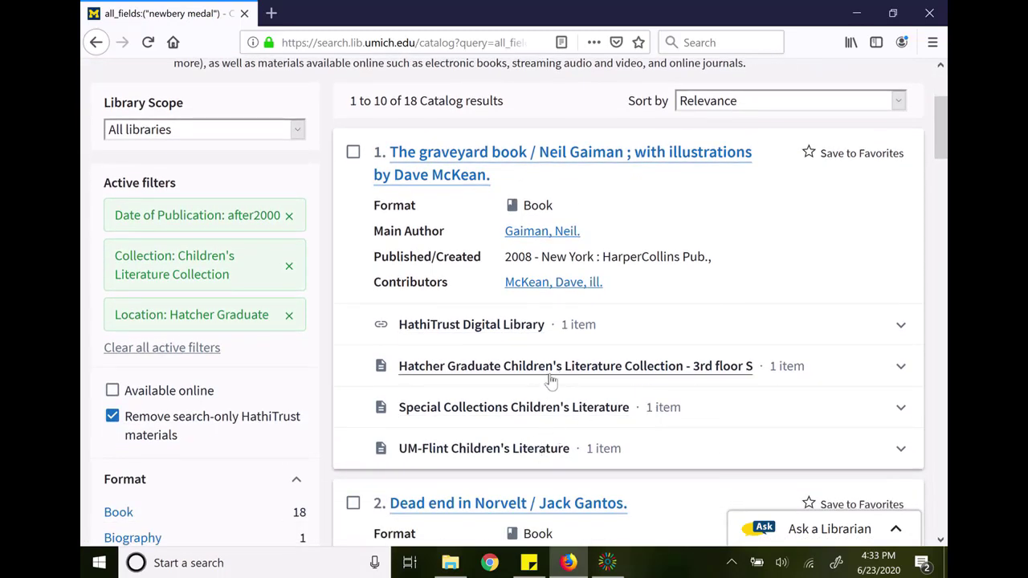
pyautogui.moveTo(546, 369)
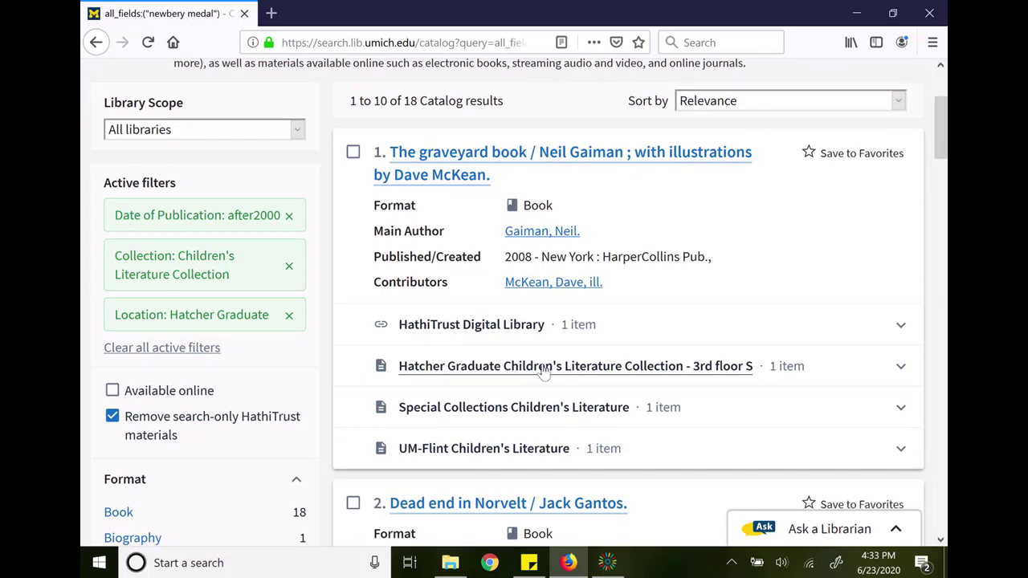
# View the full record for The graveyard book by Neil Gaiman
pyautogui.click(575, 366)
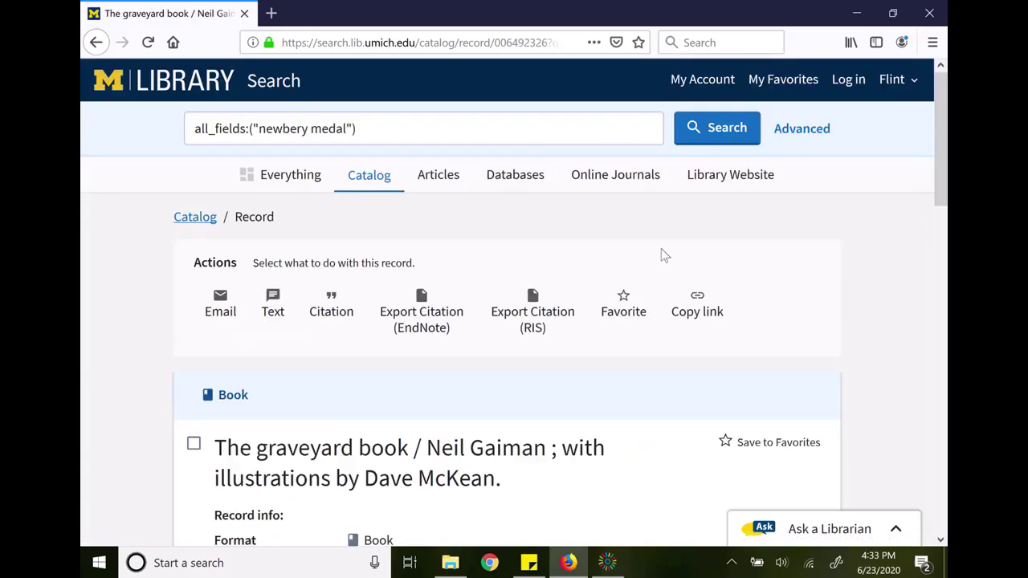
pyautogui.scroll(-3)
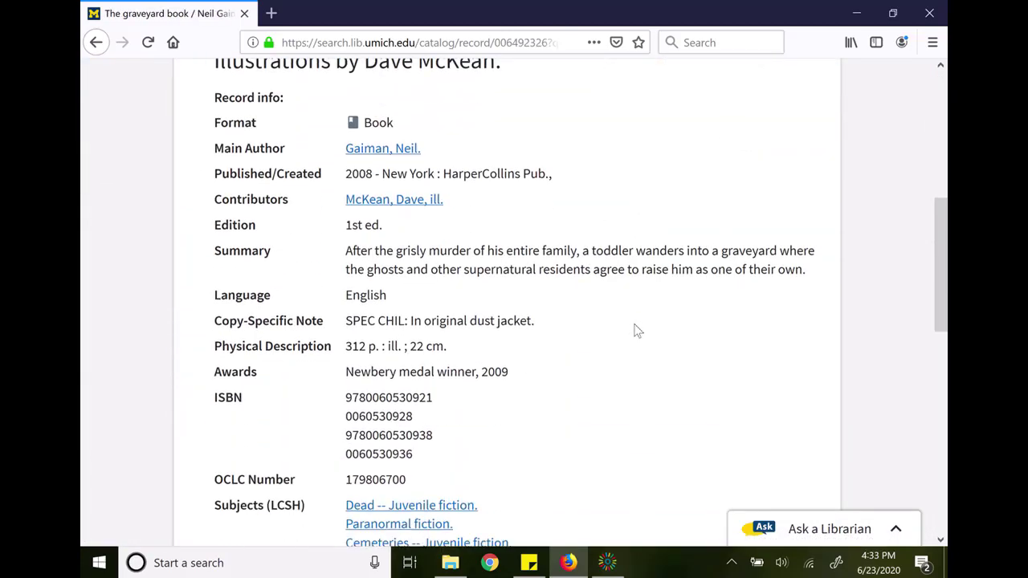
pyautogui.scroll(-3)
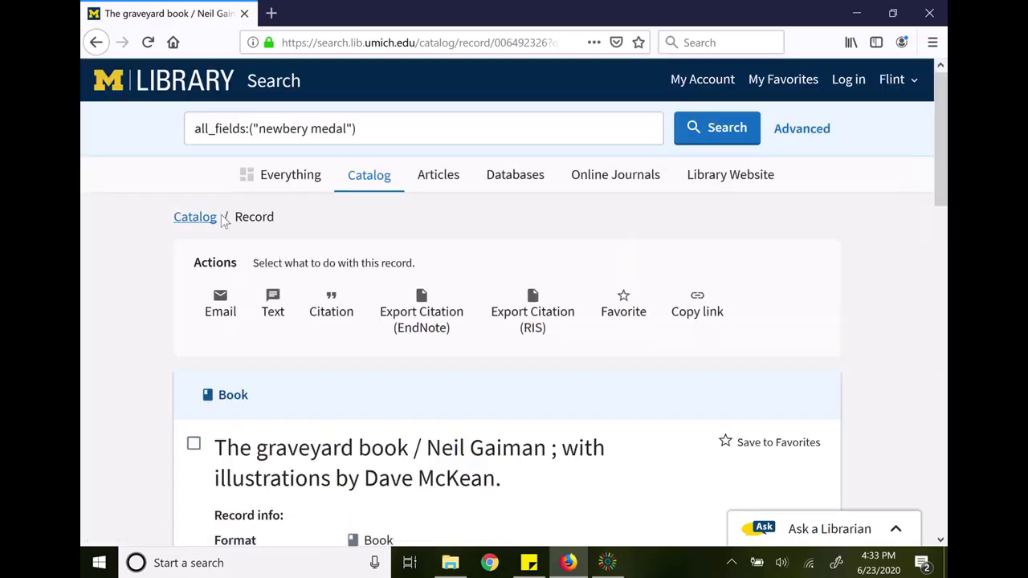
pyautogui.moveTo(729, 206)
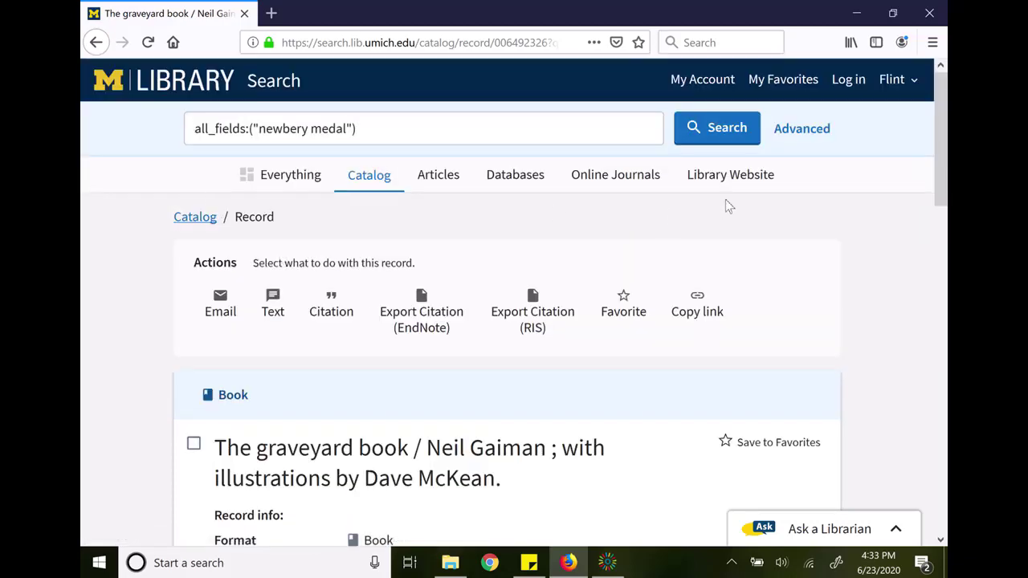